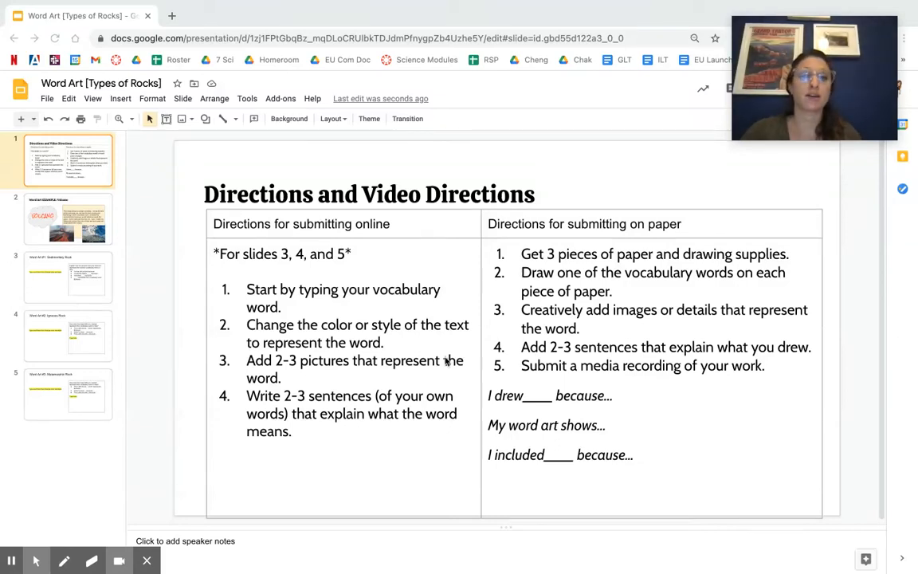
{"action": "mouse_move", "coordinate": [199, 230]}
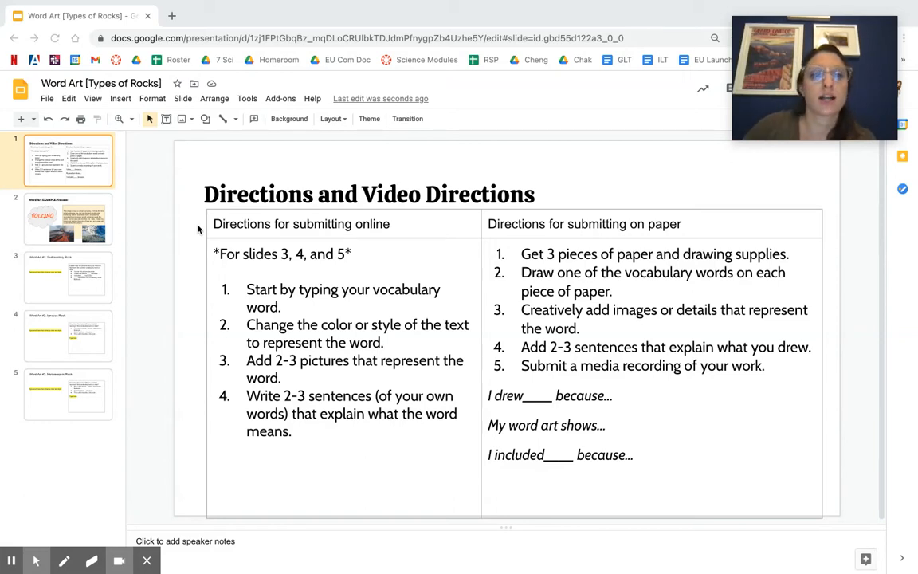
Leave the directions table and go to slide 3, 'Word Art #1: Sedimentary Rock'.
{"action": "left_click", "coordinate": [314, 289]}
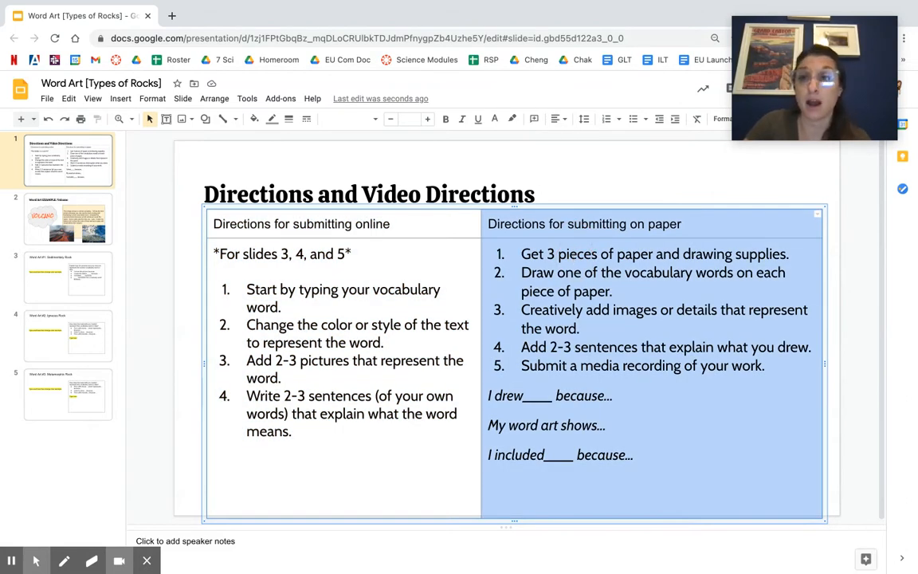
{"action": "left_click", "coordinate": [353, 254]}
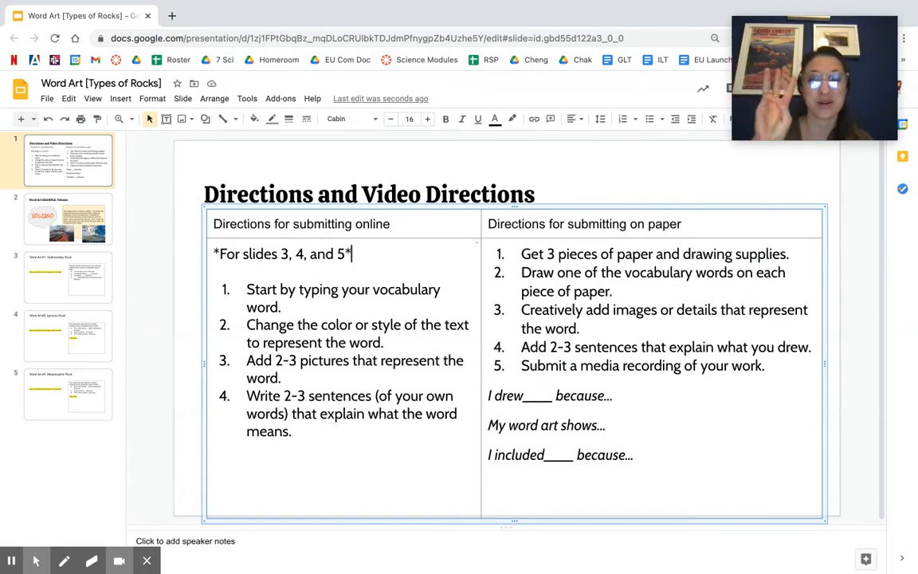
{"action": "left_click", "coordinate": [68, 276]}
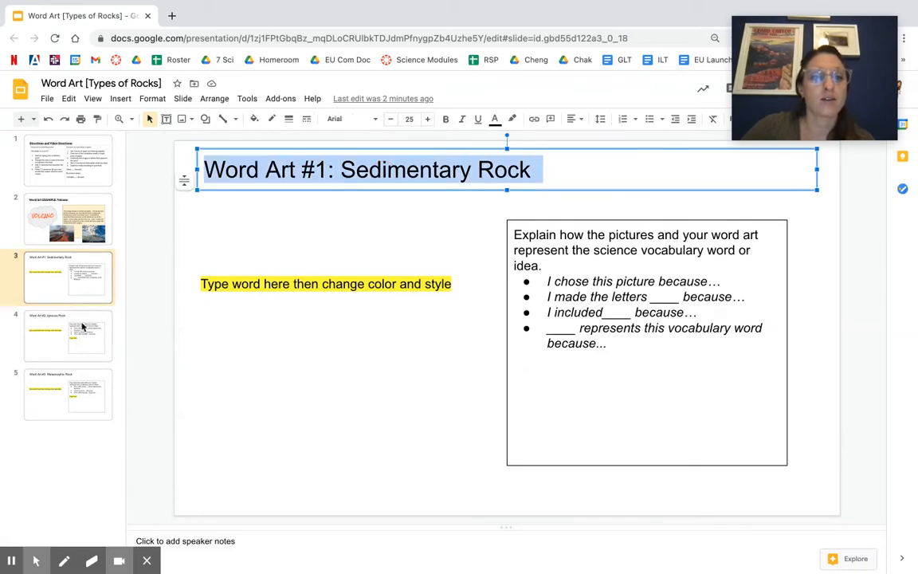
View the Igneous Rock slide, then return to the Directions slide.
{"action": "left_click", "coordinate": [67, 335]}
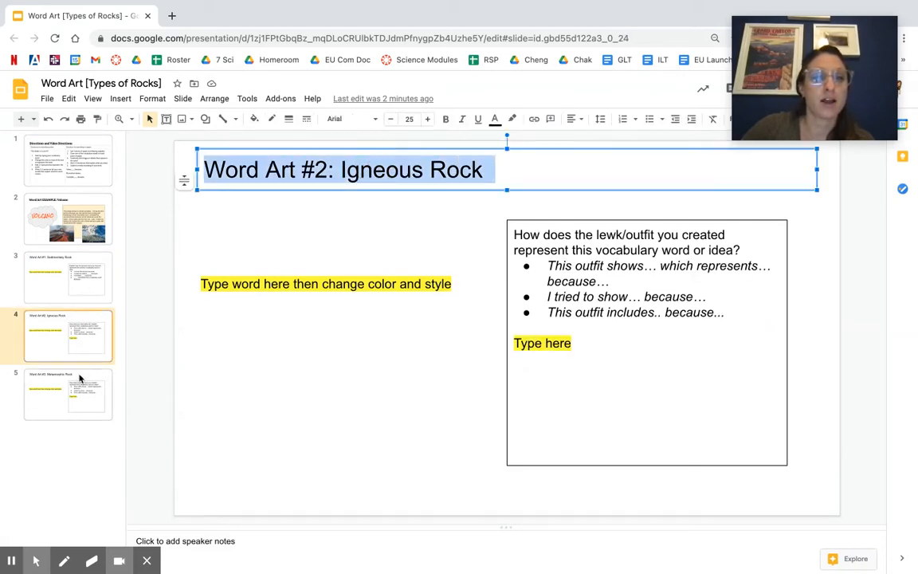
{"action": "left_click", "coordinate": [67, 161]}
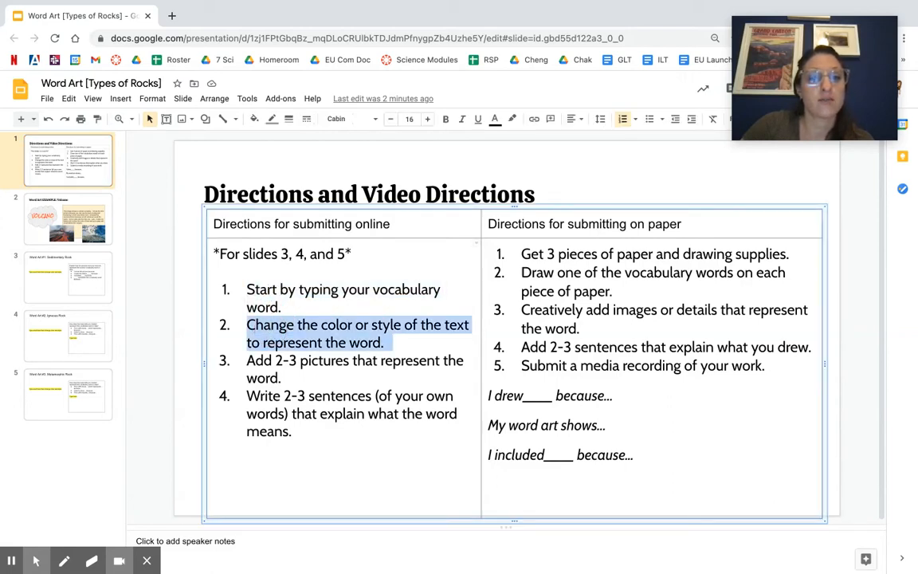
Append 'and why you chose the pictures or changed the color of the words' to online step 4.
{"action": "double_click", "coordinate": [354, 360]}
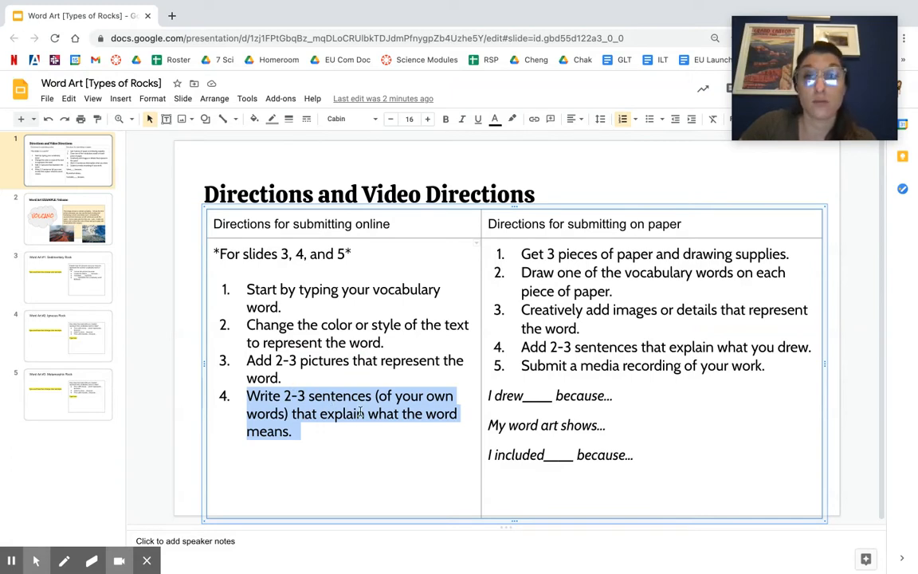
{"action": "left_click", "coordinate": [307, 431]}
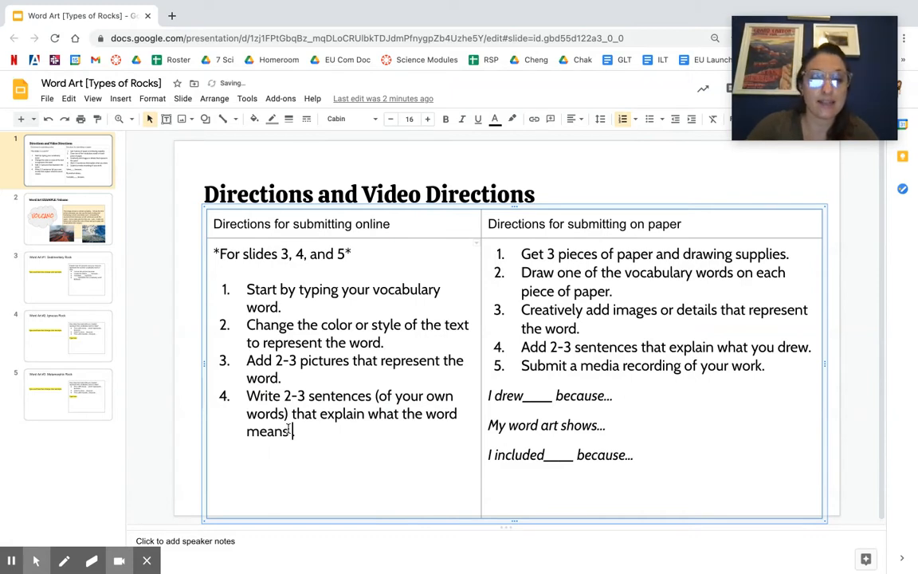
{"action": "type", "text": "and why you c"}
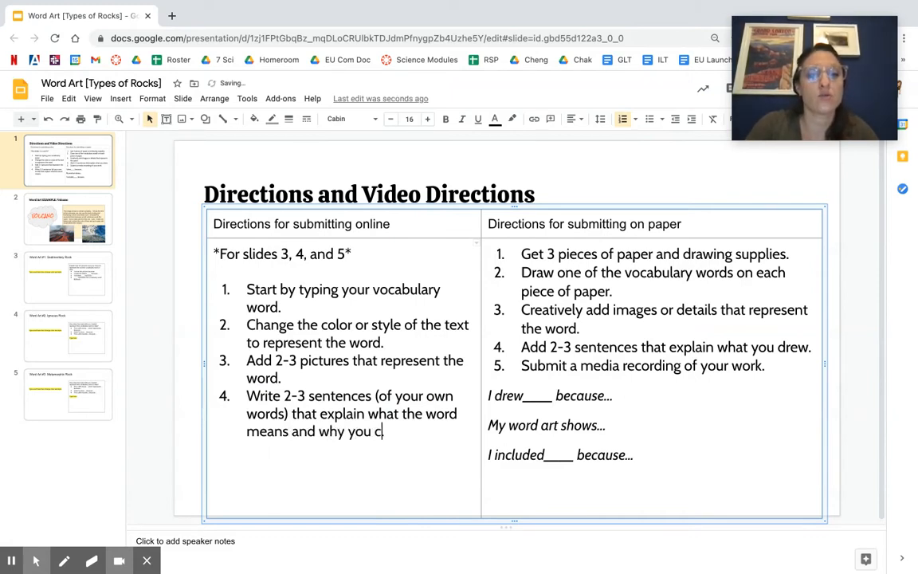
{"action": "type", "text": "hose the pictures."}
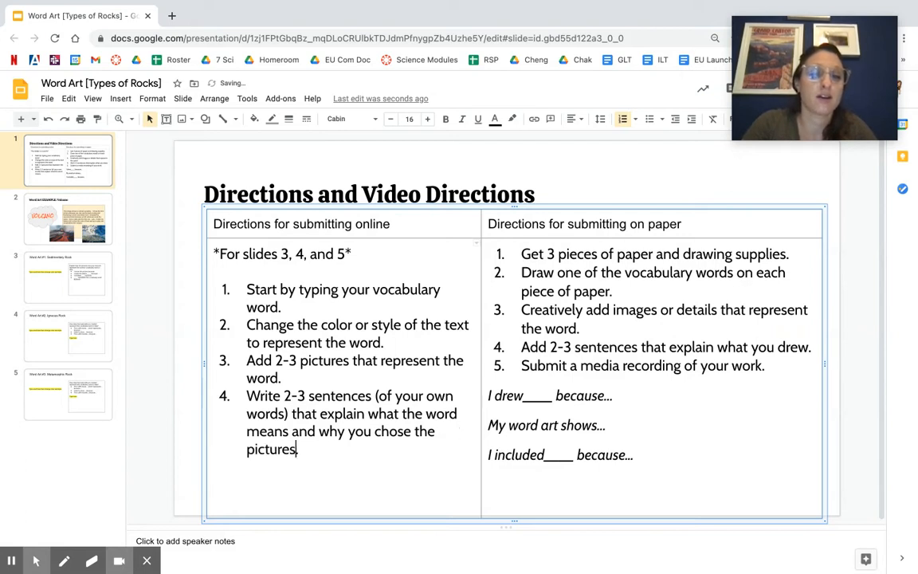
{"action": "type", "text": "or"}
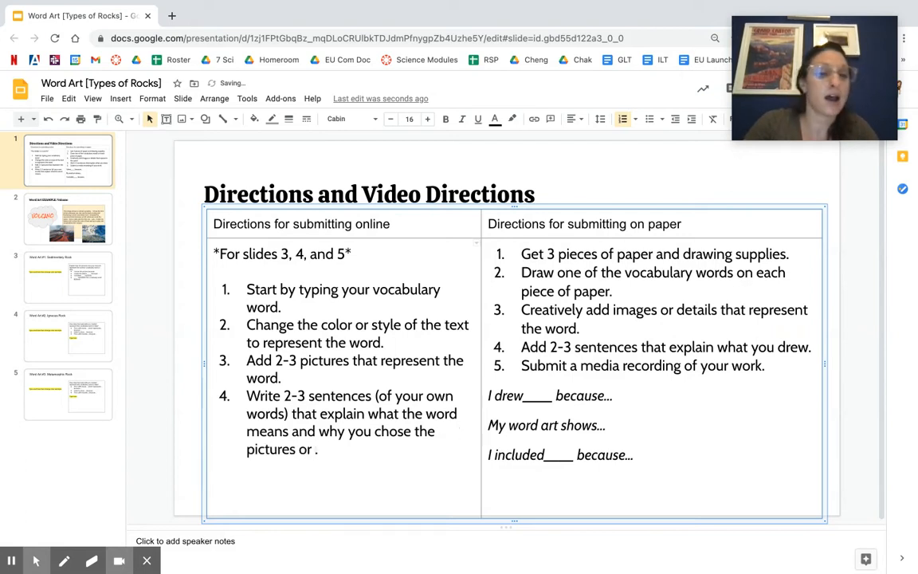
{"action": "type", "text": "changed the c"}
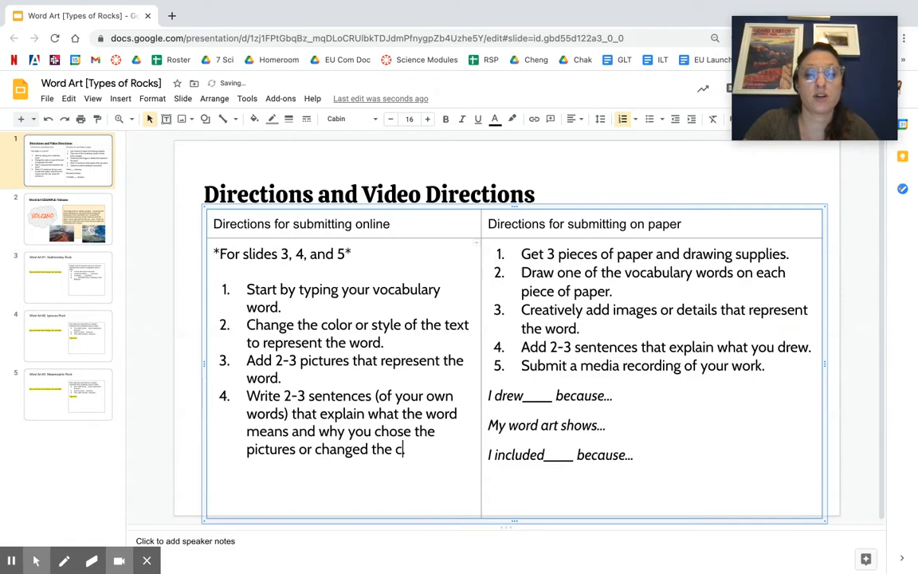
{"action": "type", "text": "olor of the words."}
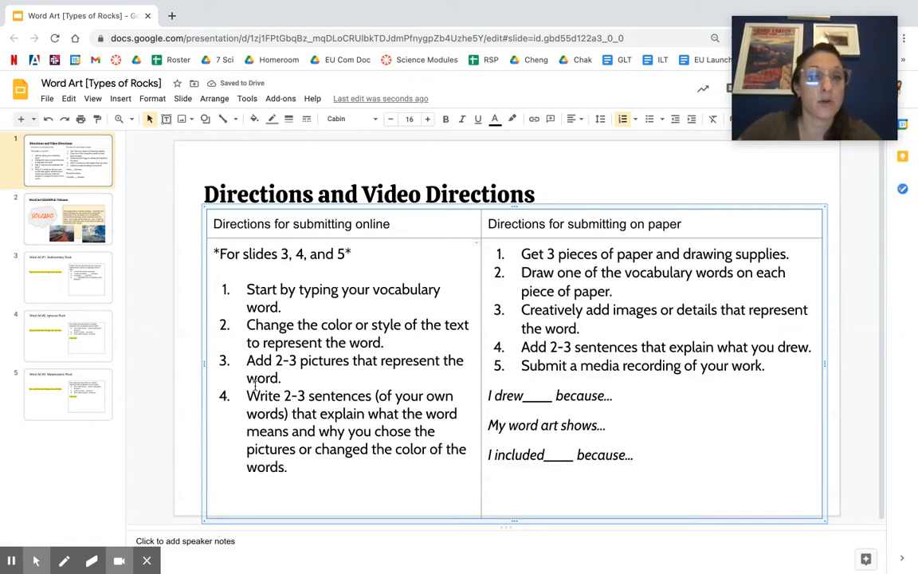
Change the volcano example to 'behind the word volcano', then return to the Directions slide.
{"action": "left_click", "coordinate": [67, 219]}
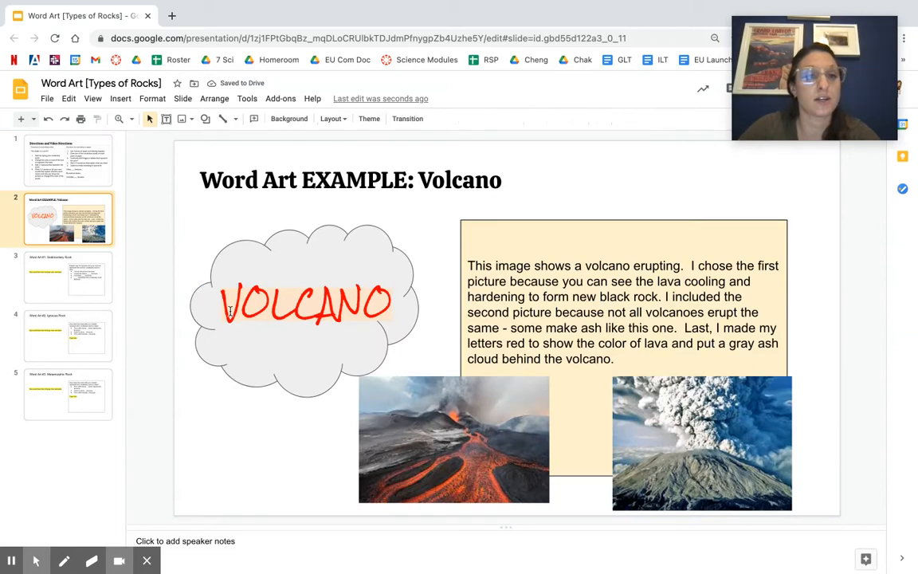
{"action": "mouse_move", "coordinate": [481, 159]}
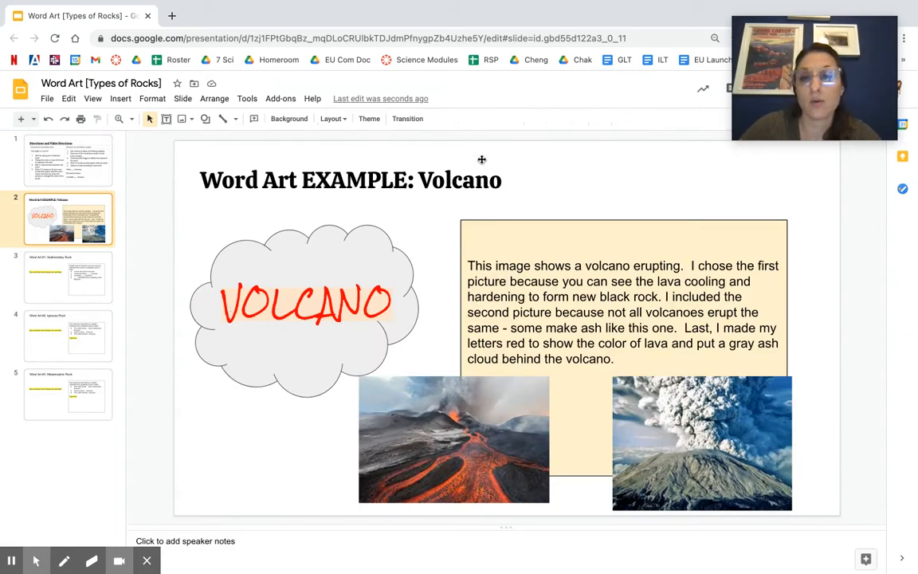
{"action": "mouse_move", "coordinate": [470, 441]}
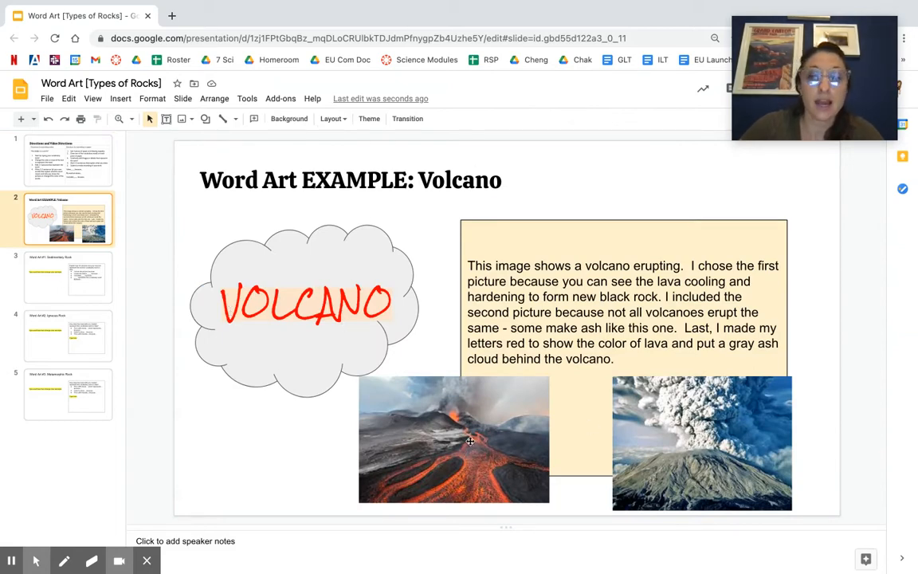
{"action": "left_click", "coordinate": [622, 311]}
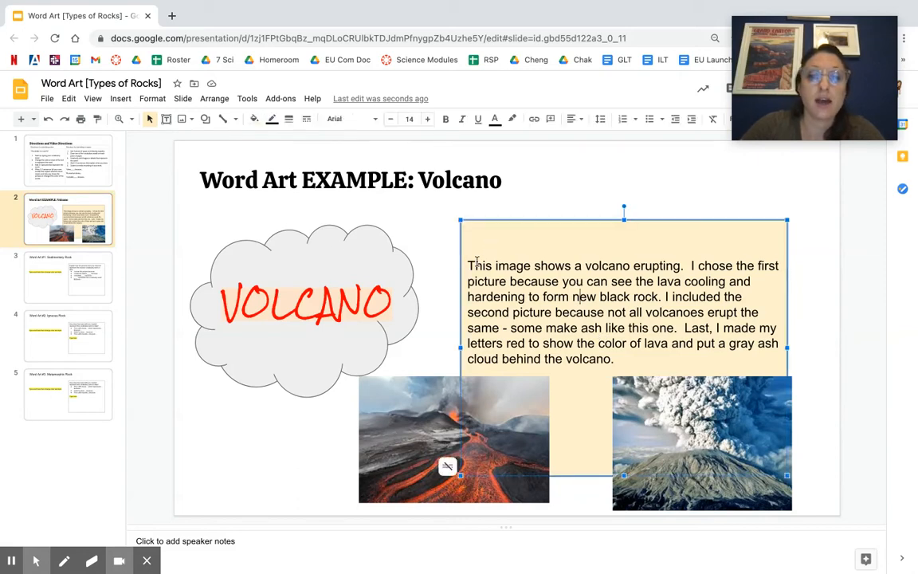
{"action": "left_click", "coordinate": [68, 277]}
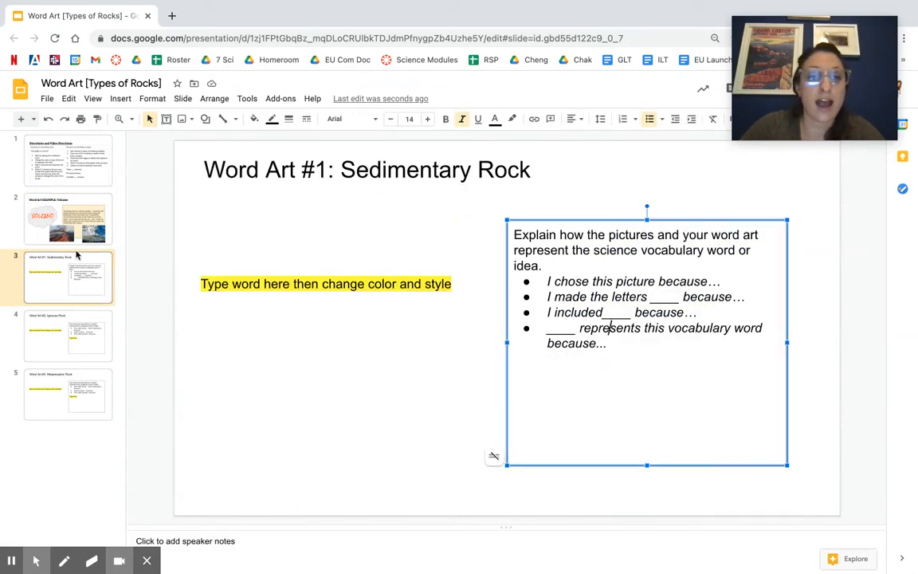
{"action": "left_click", "coordinate": [68, 219]}
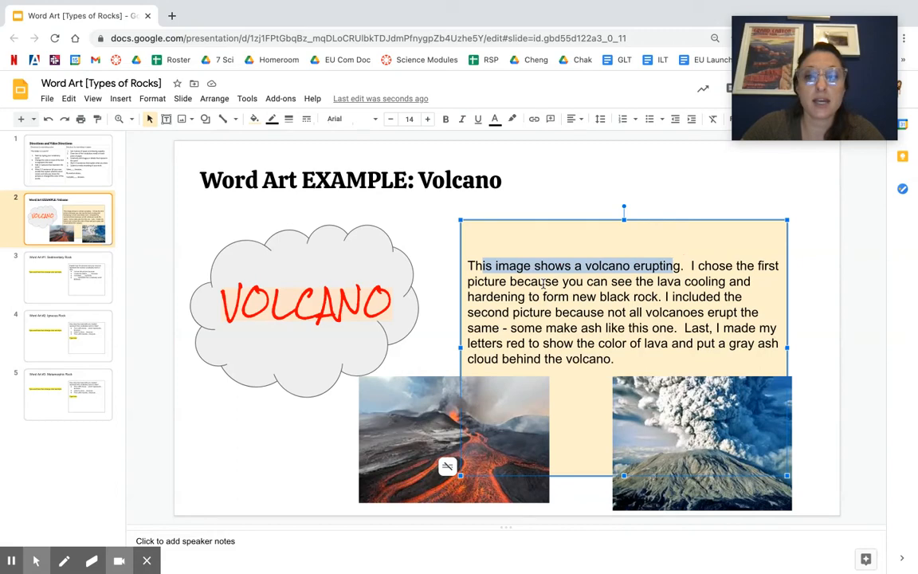
{"action": "left_click", "coordinate": [446, 439]}
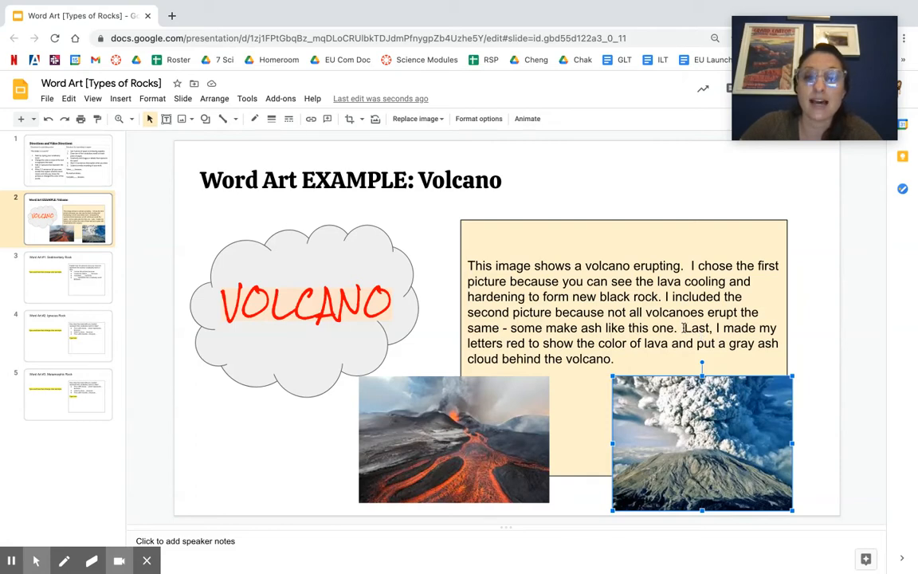
{"action": "left_click", "coordinate": [307, 303]}
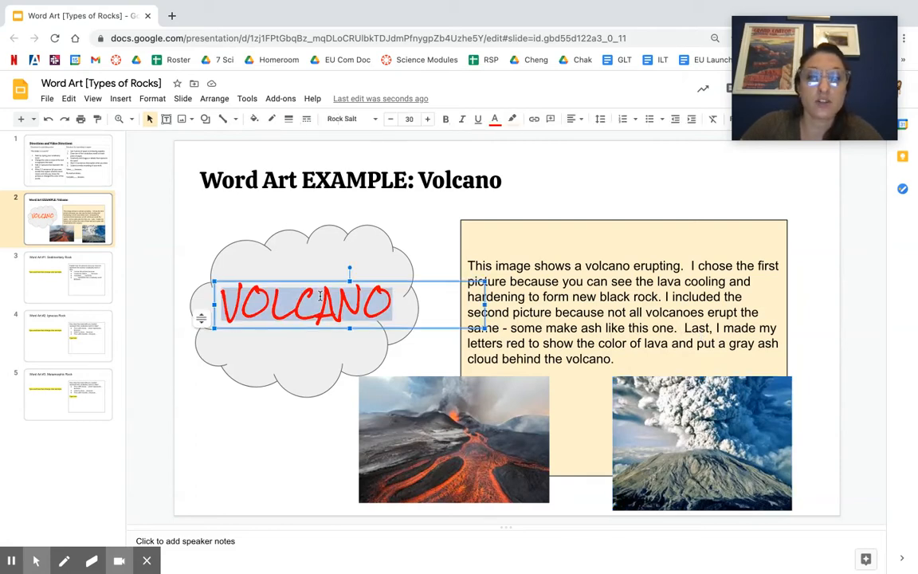
{"action": "left_click", "coordinate": [364, 319]}
{"action": "type", "text": "word "}
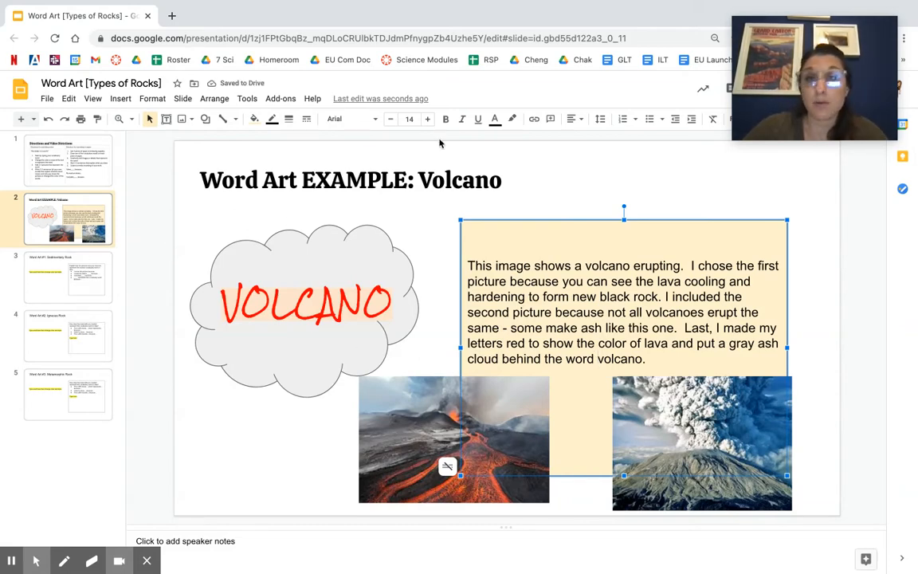
{"action": "mouse_move", "coordinate": [72, 189]}
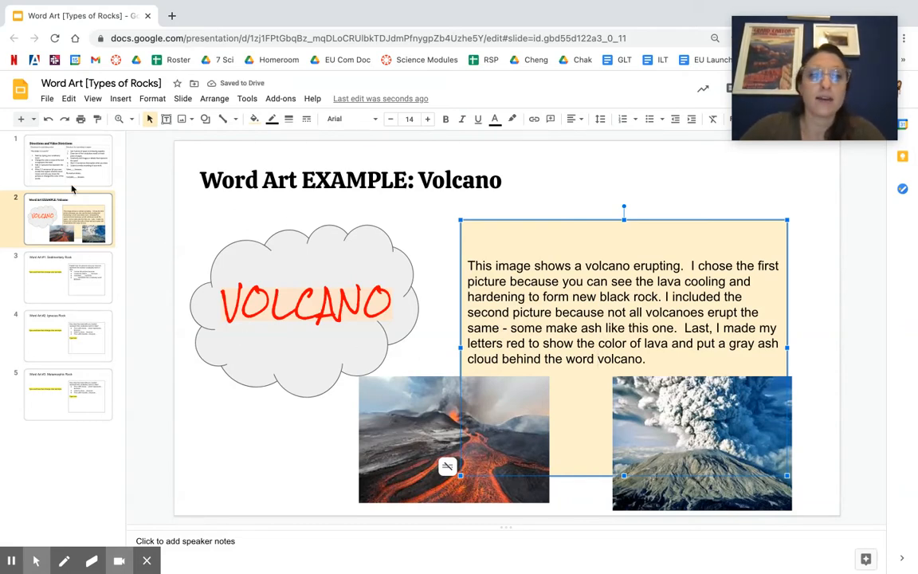
{"action": "left_click", "coordinate": [68, 159]}
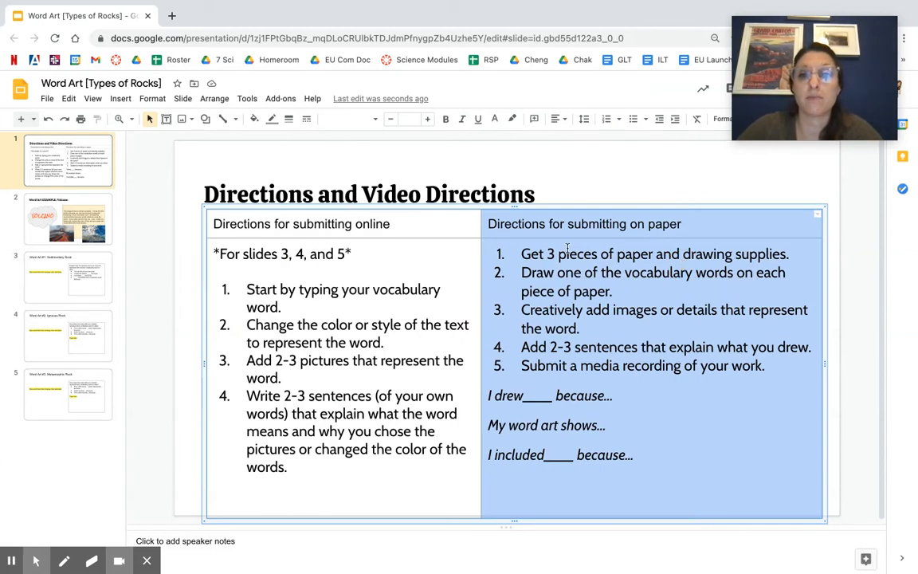
Reword paper step 3 to 'Creatively draw images (pictures, doodles) or details that represent the word.'.
{"action": "left_click", "coordinate": [555, 253]}
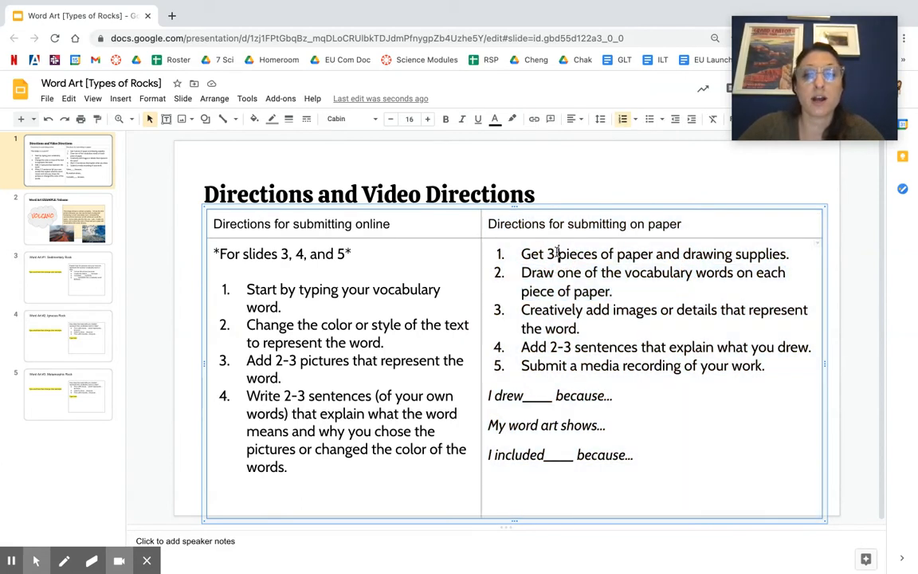
{"action": "triple_click", "coordinate": [654, 253]}
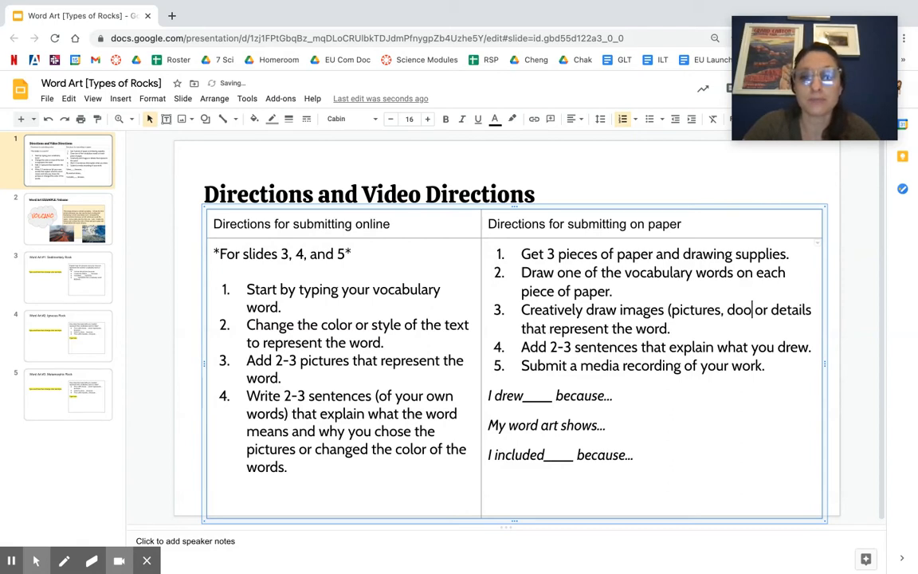
{"action": "type", "text": "dles)"}
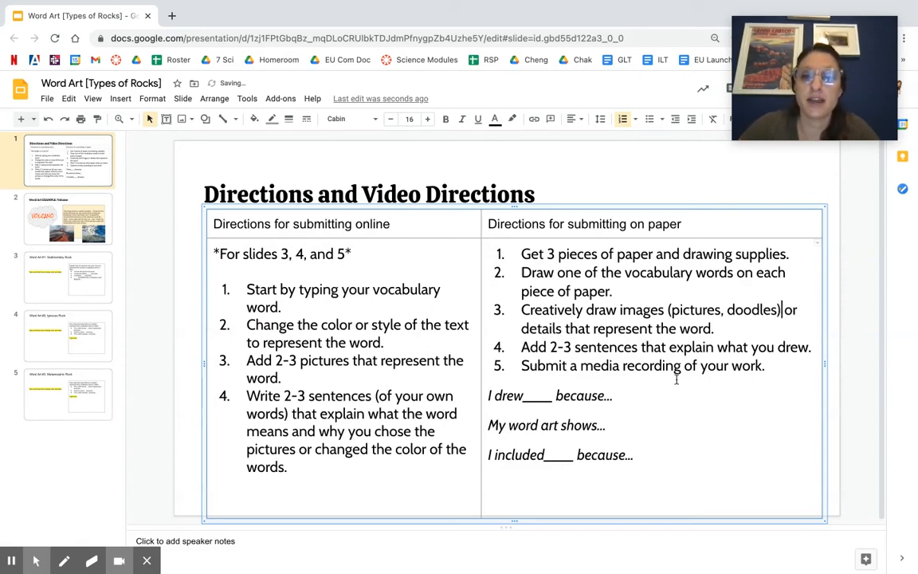
{"action": "double_click", "coordinate": [541, 328]}
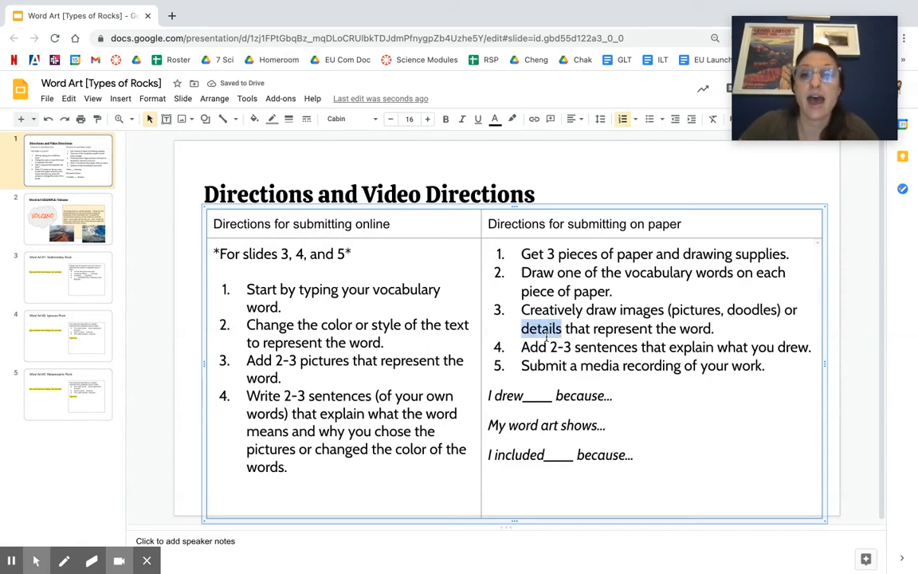